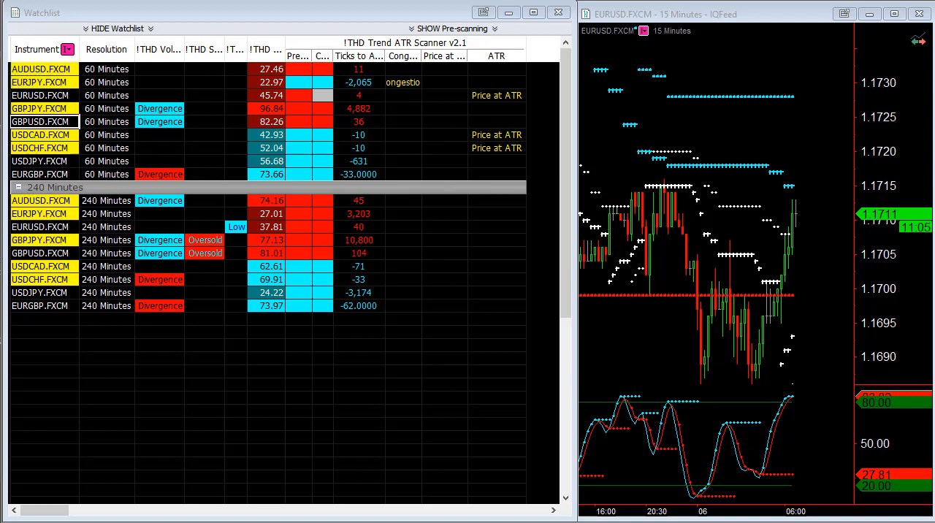
mouse_move(811, 431)
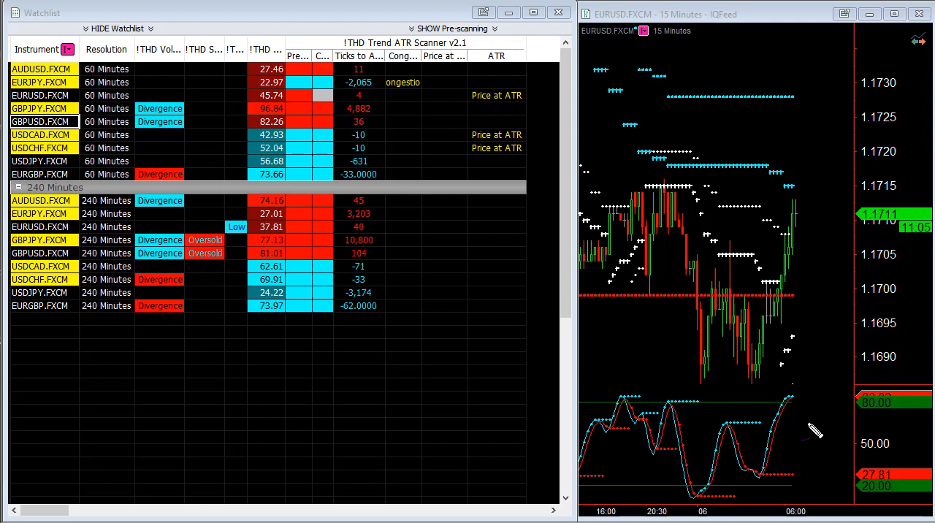
mouse_move(818, 380)
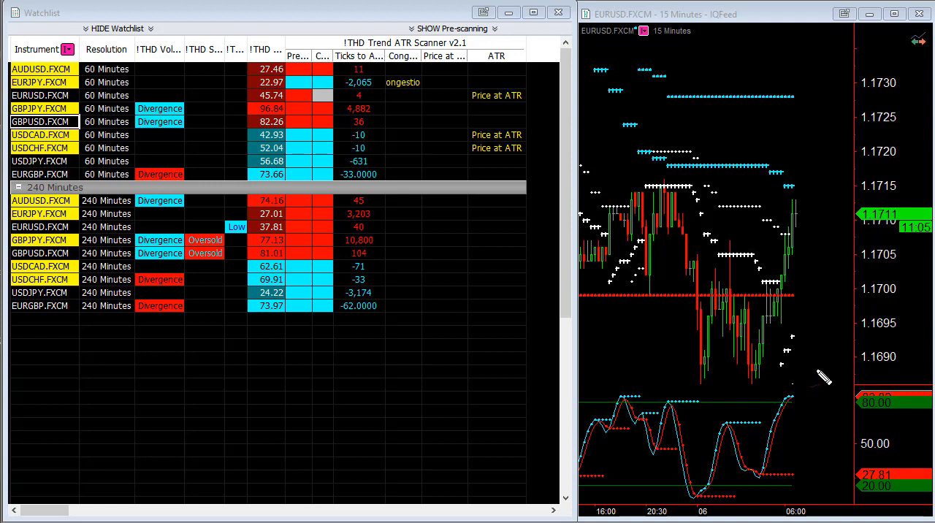
- Sketch a magenta upward arrow along the EURUSD rally toward the upper ATR dots
left_click_drag(822, 380, 796, 161)
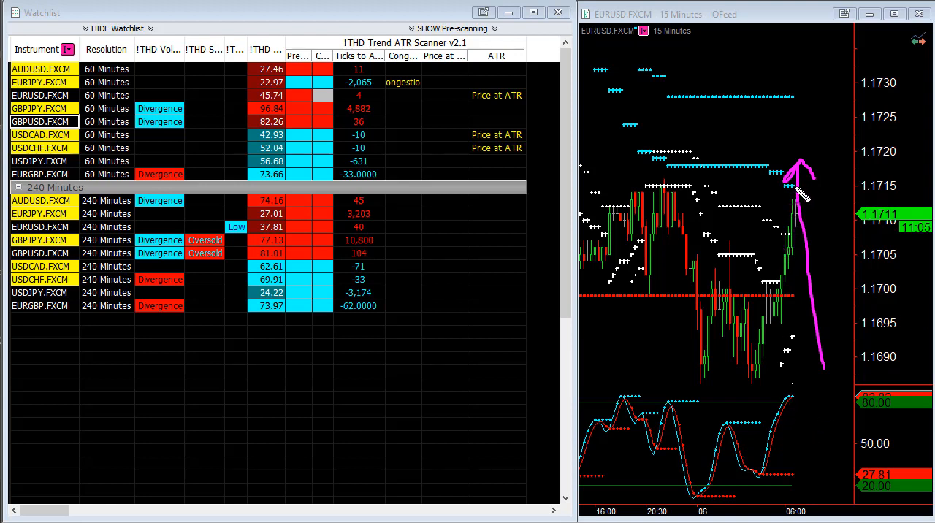
mouse_move(807, 292)
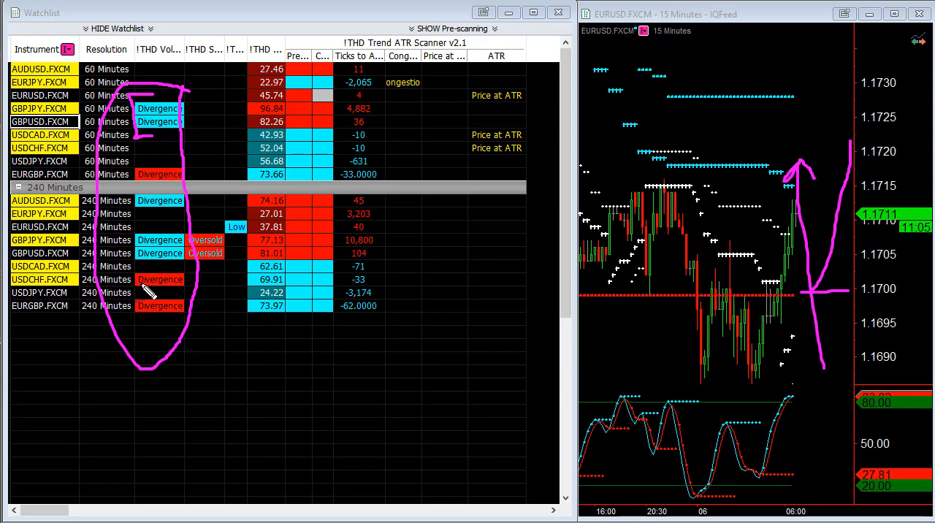
mouse_move(153, 292)
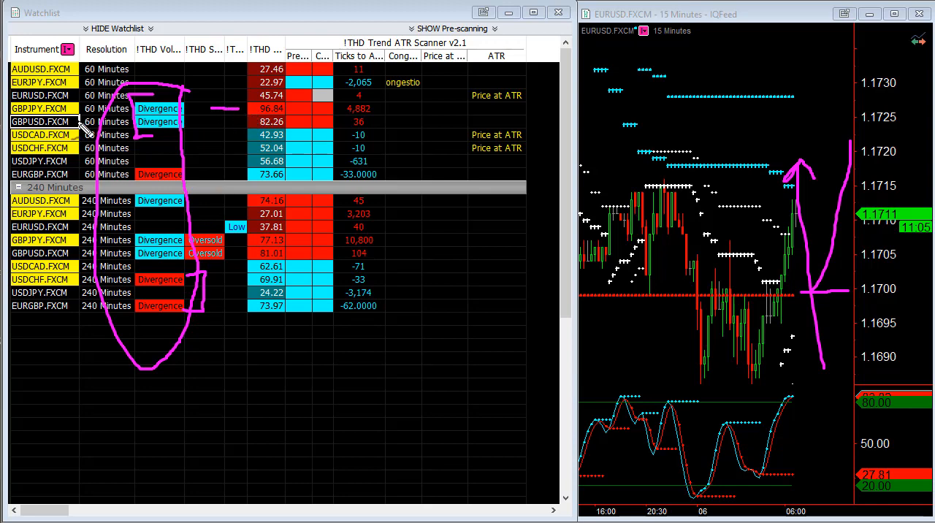
mouse_move(252, 132)
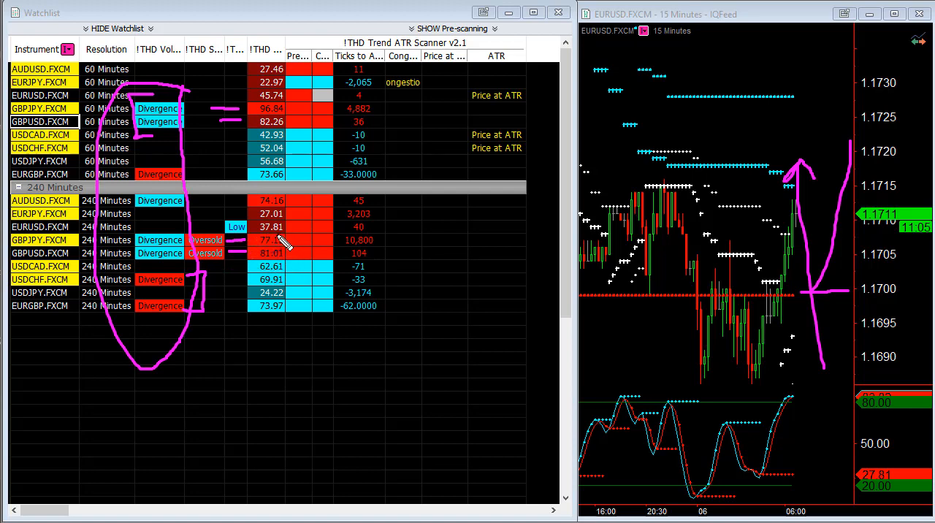
mouse_move(252, 314)
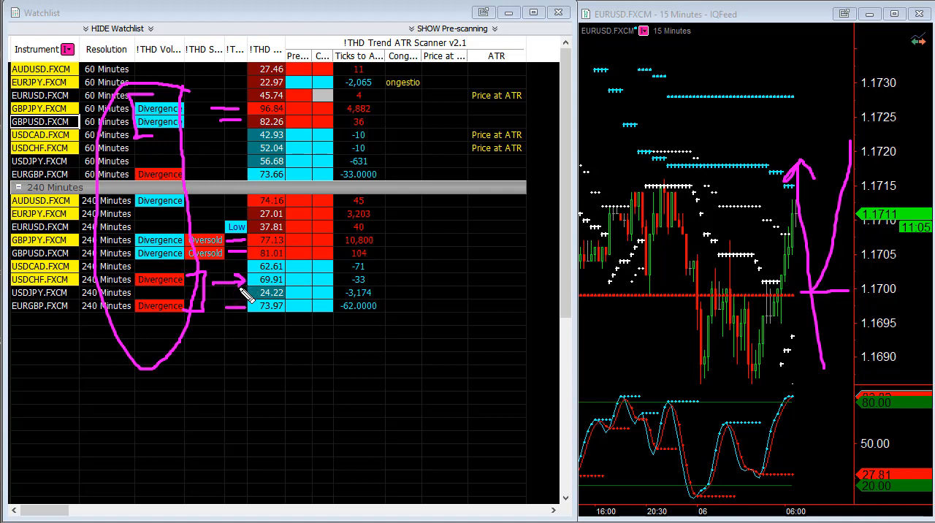
mouse_move(325, 409)
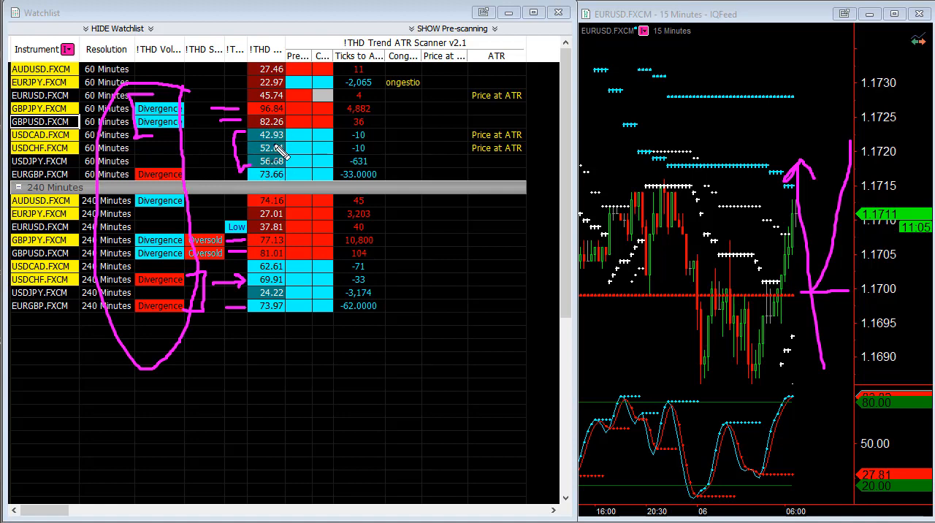
mouse_move(756, 471)
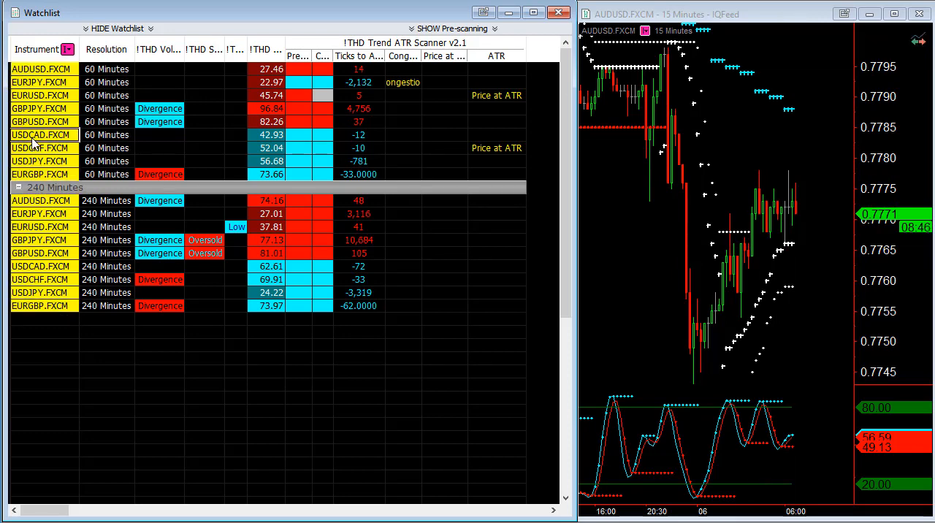
- Select USDCHF.FXCM in the Watchlist so the linked 15-minute chart loads it
left_click(43, 135)
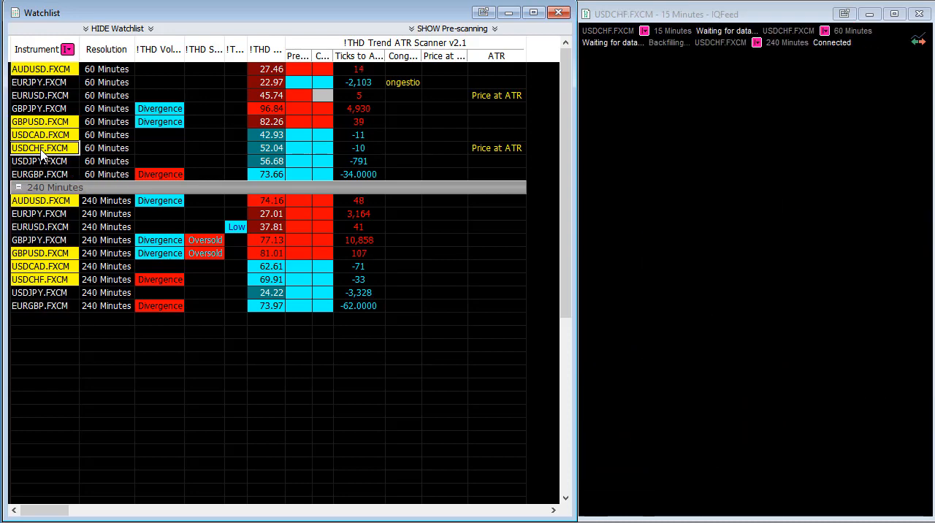
- Load USDCHF into the chart, then pick USDJPY from the Watchlist
left_click(40, 147)
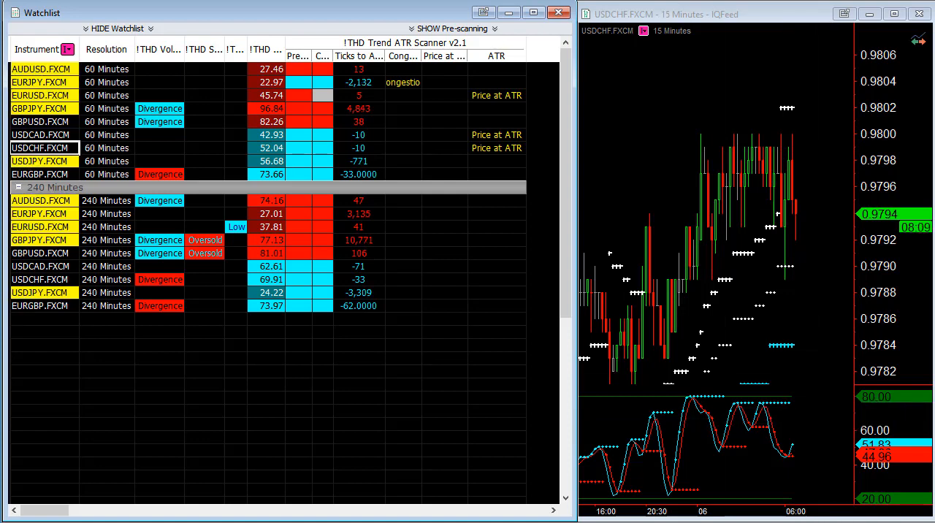
left_click(41, 161)
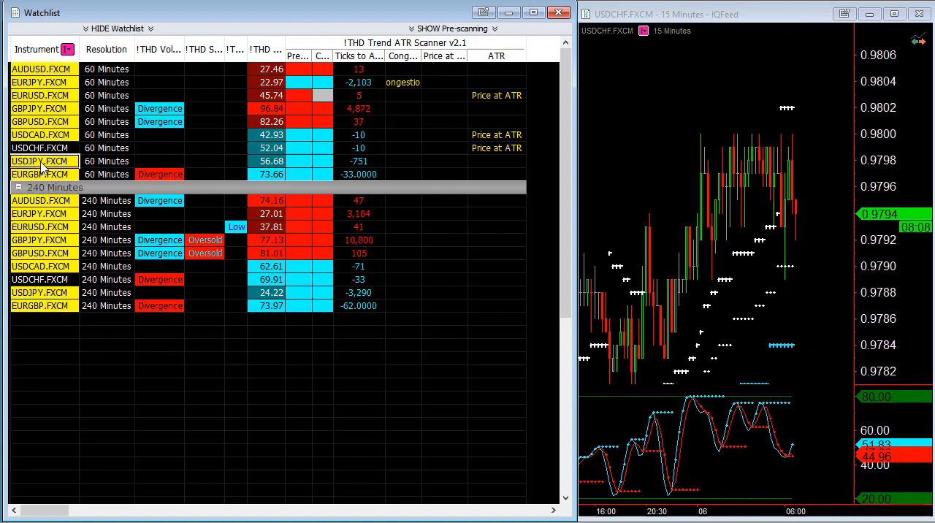
- Select USDJPY.FXCM in the Watchlist to show it on the 15-minute chart
left_click(42, 161)
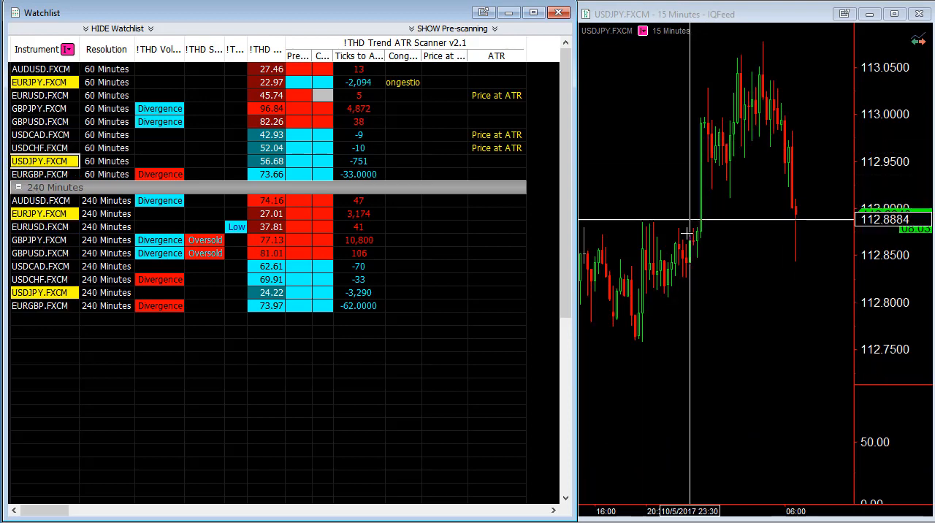
mouse_move(712, 95)
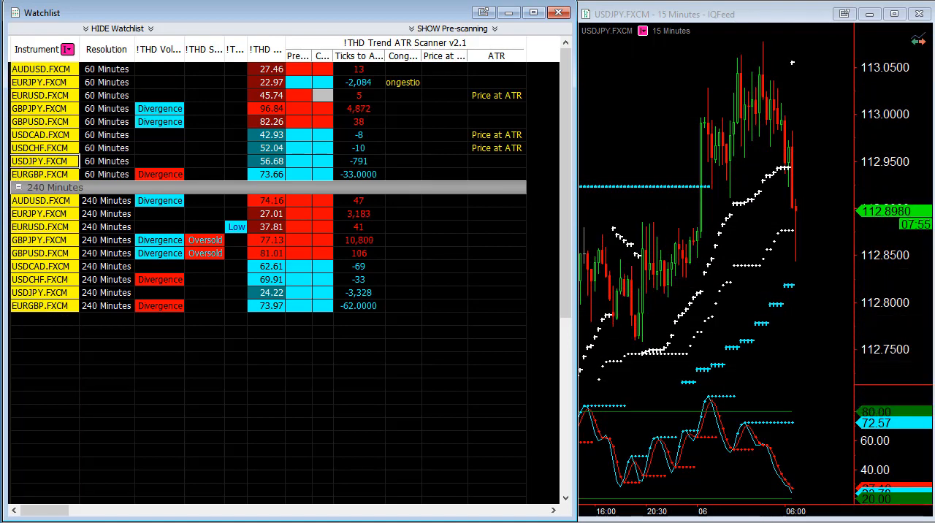
mouse_move(783, 168)
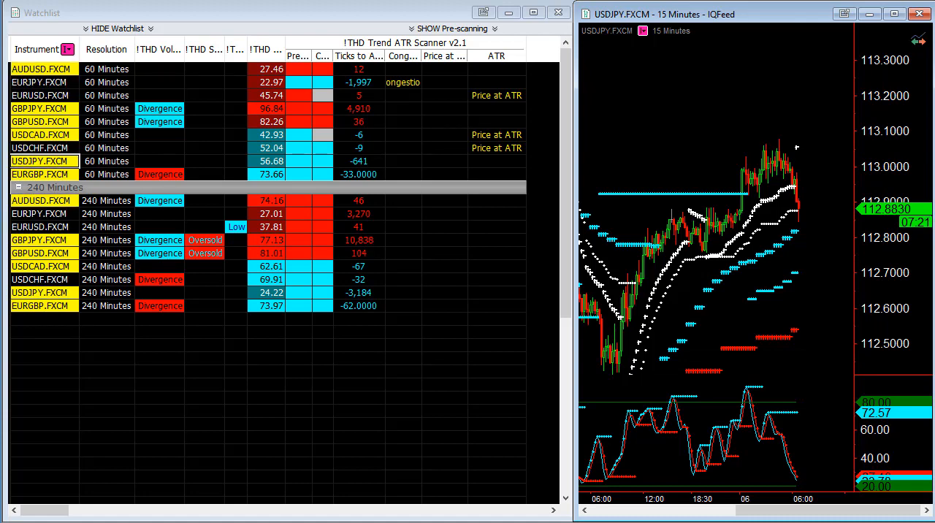
mouse_move(584, 153)
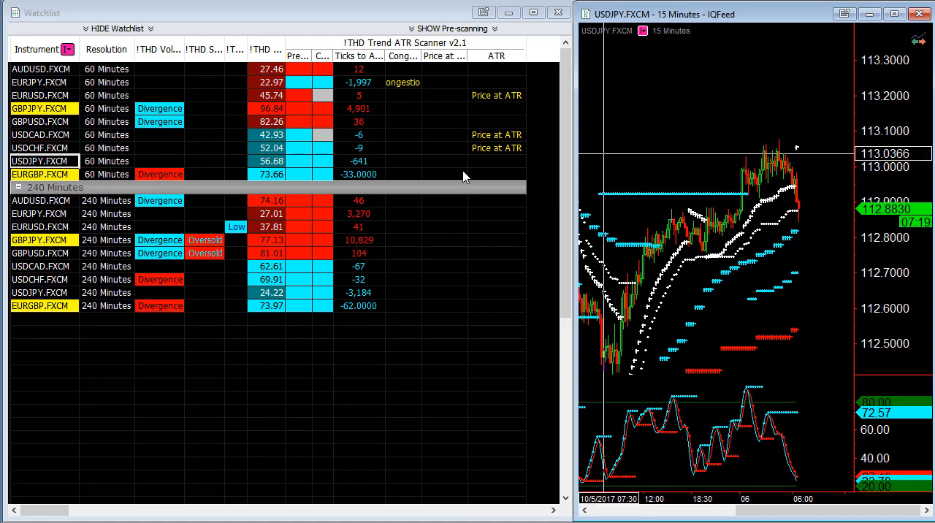